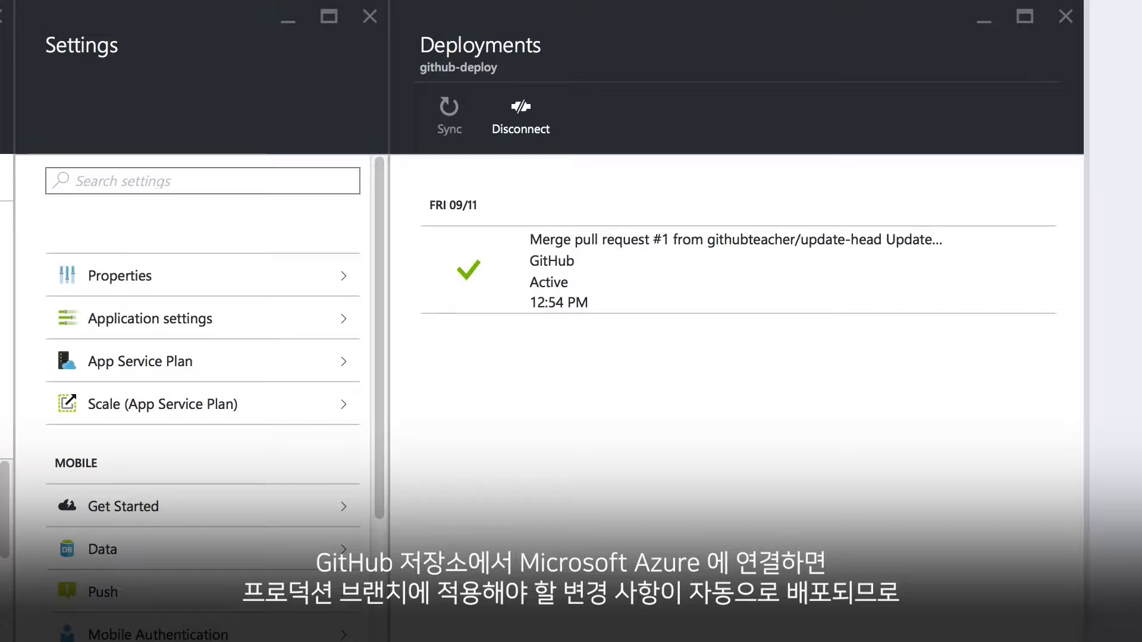
Confirm merging the update-head pull request on GitHub.
left_click(790, 370)
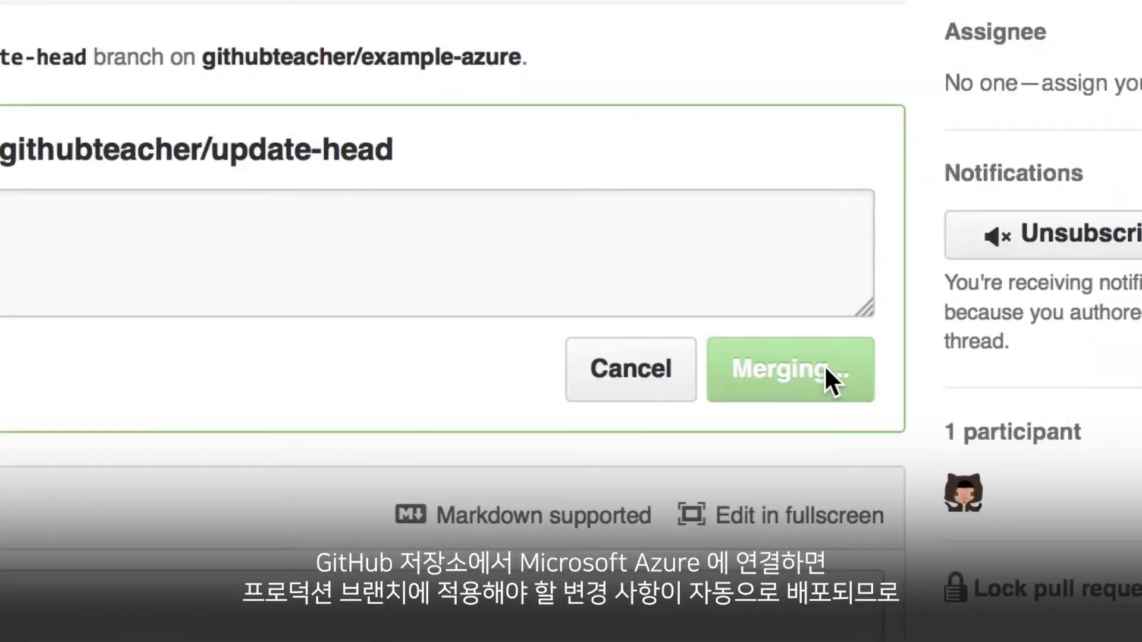
left_click(789, 369)
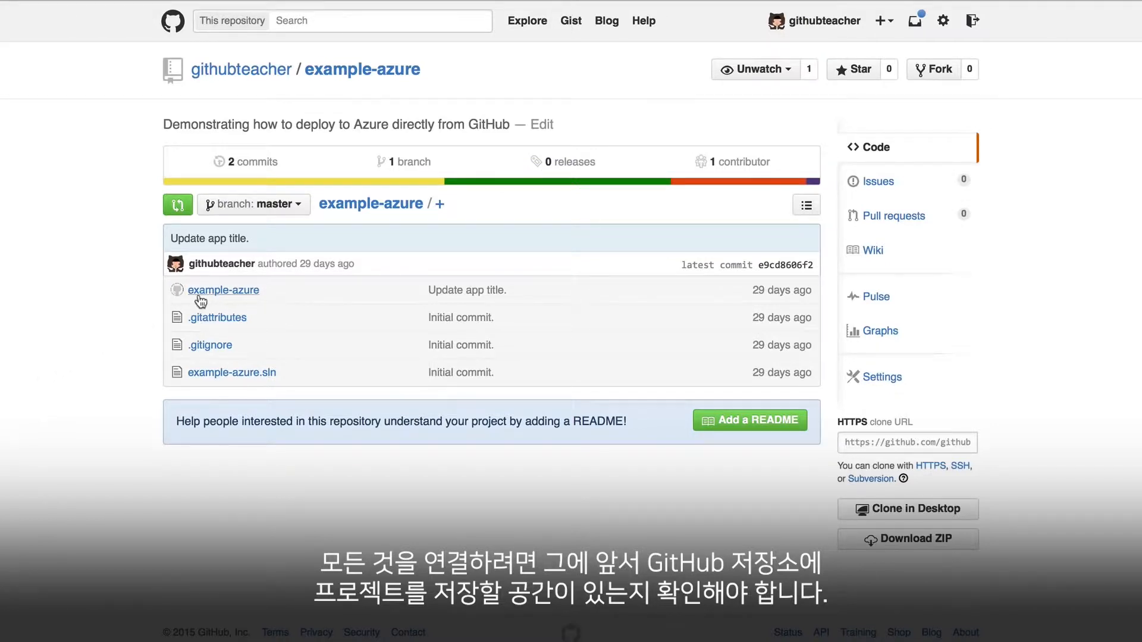
Browse the example-azure repository files on GitHub.
left_click(224, 289)
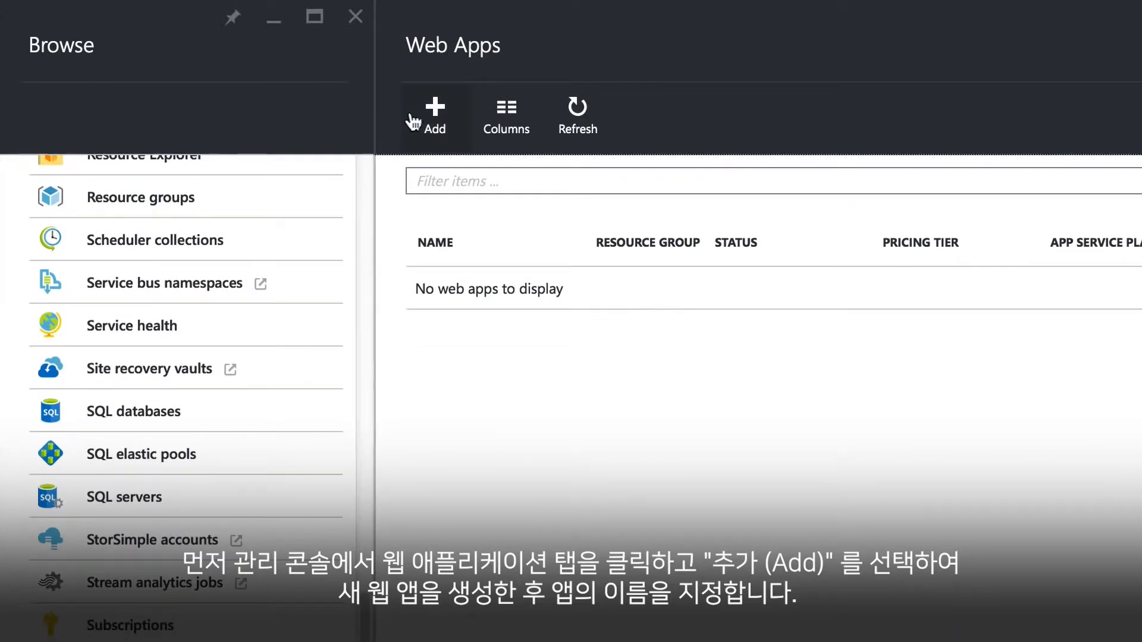
Add a web app named github-deploy, create it, and reopen the Web Apps list.
left_click(435, 109)
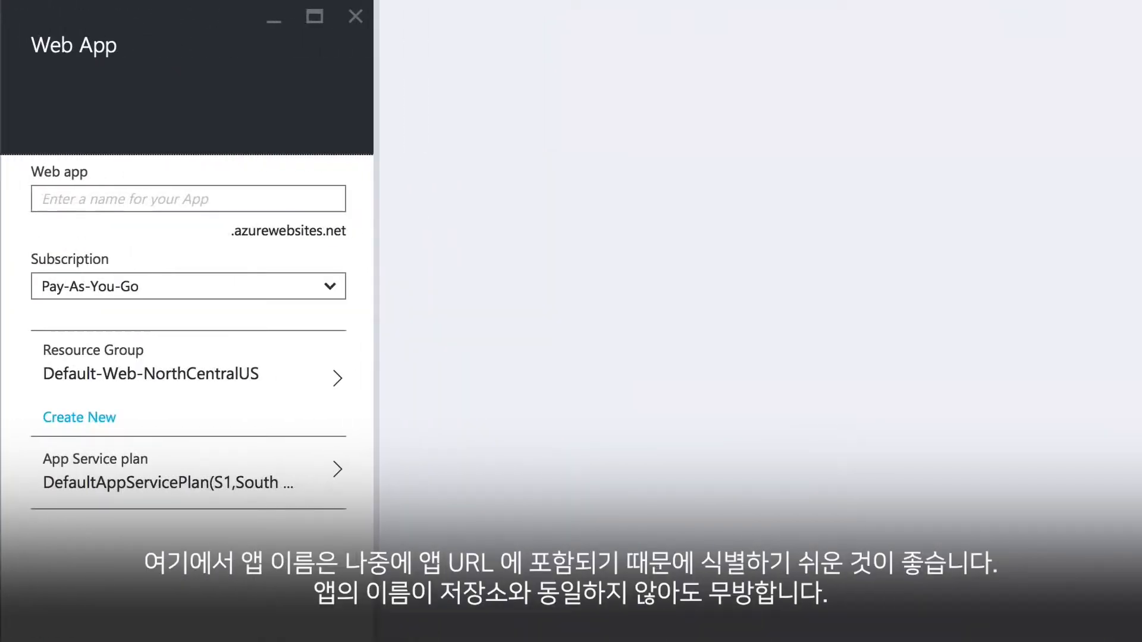
left_click(188, 198)
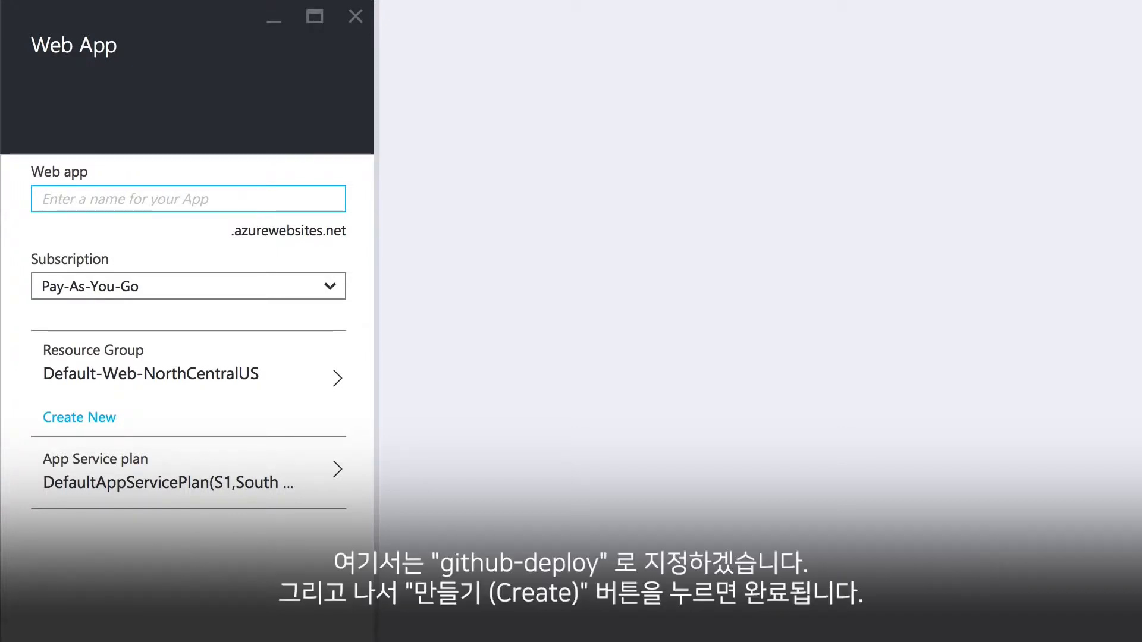
scroll("down", 3)
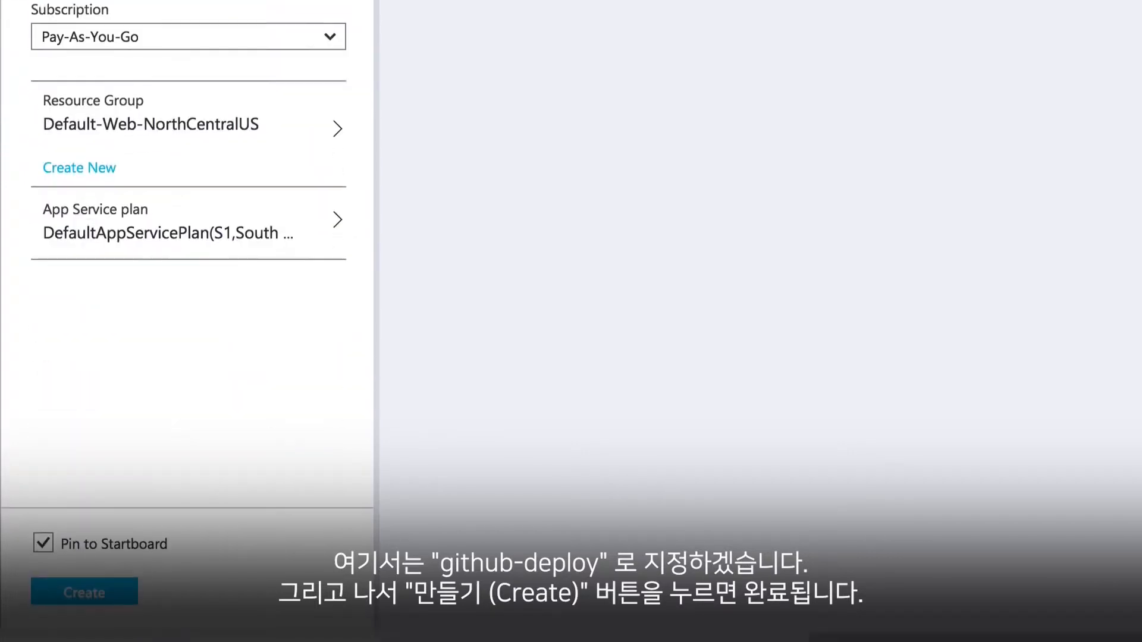
left_click(84, 591)
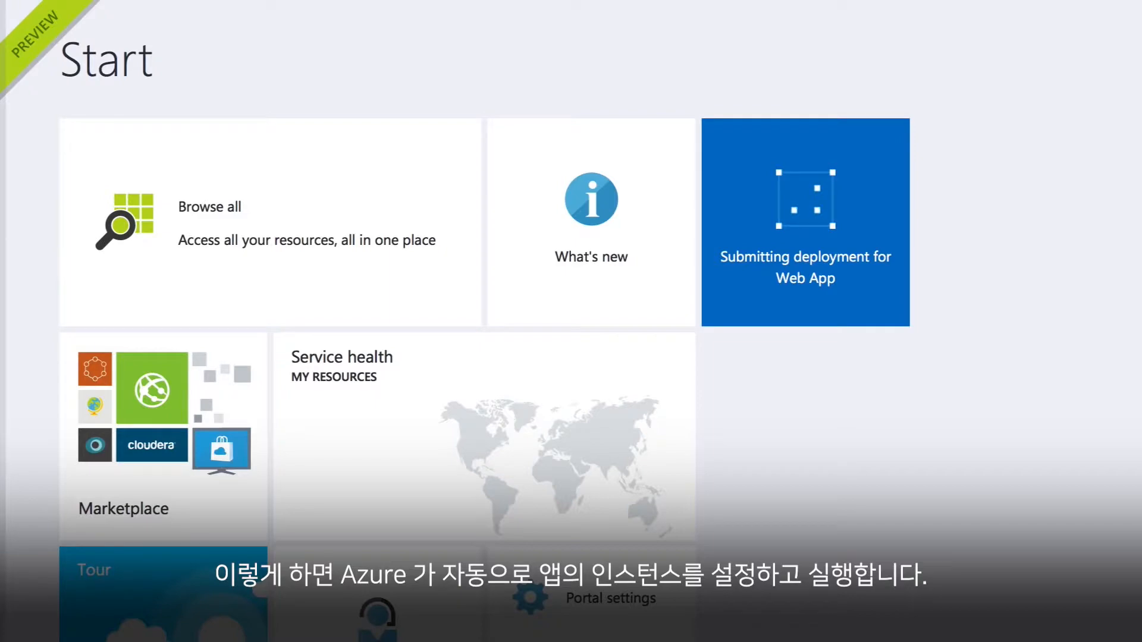
left_click(804, 222)
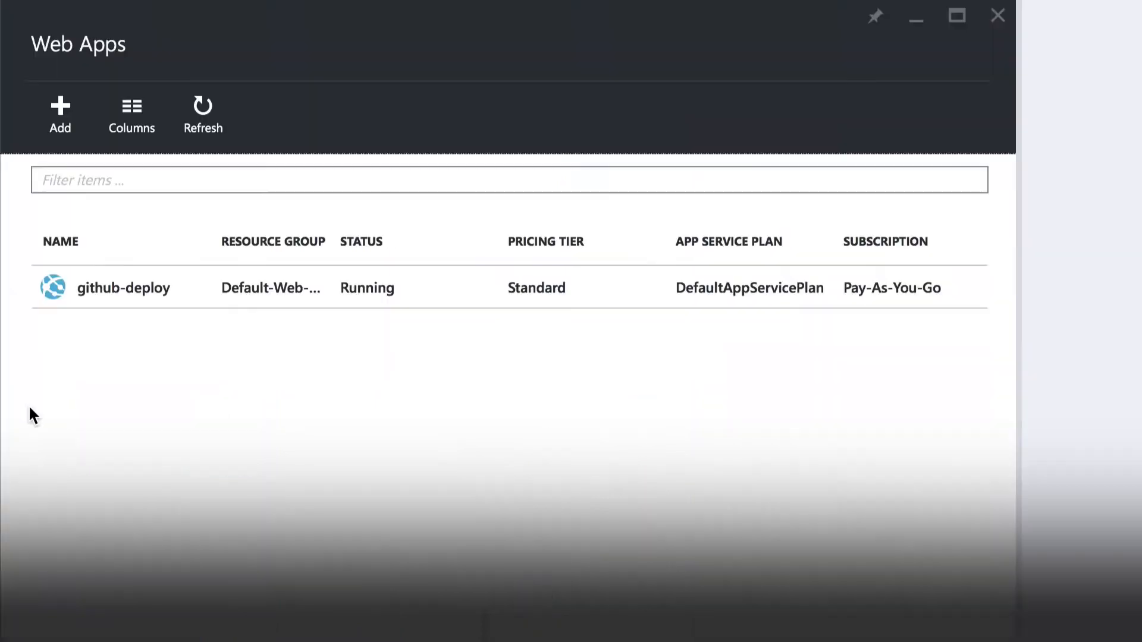
Open github-deploy's Continuous Deployment settings from All settings.
left_click(124, 287)
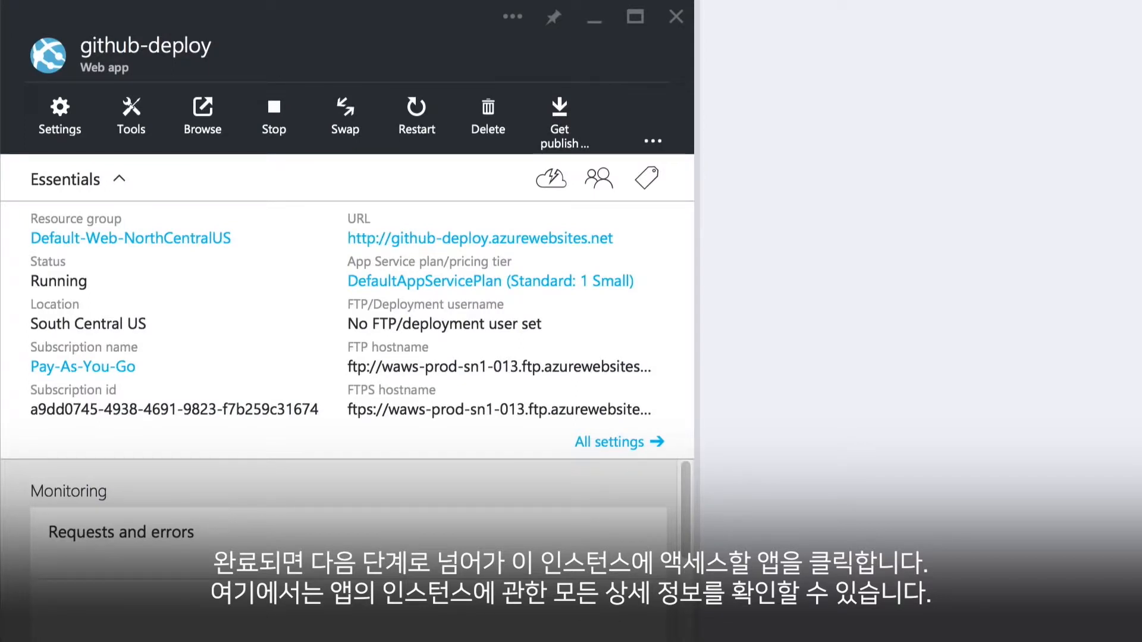
mouse_move(559, 470)
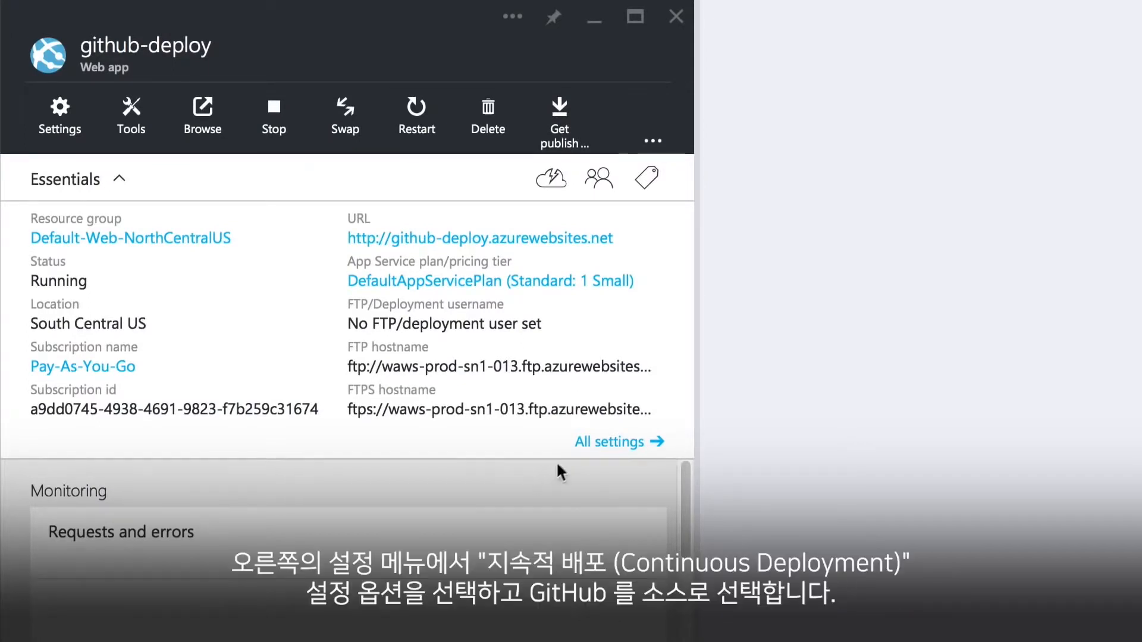
left_click(610, 441)
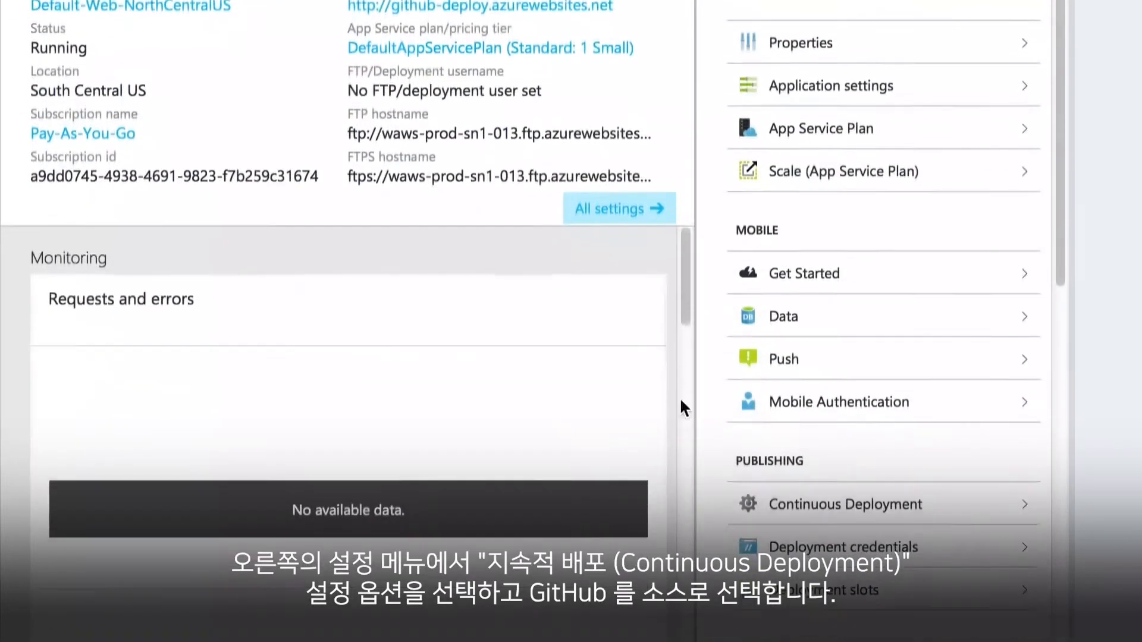
left_click(844, 503)
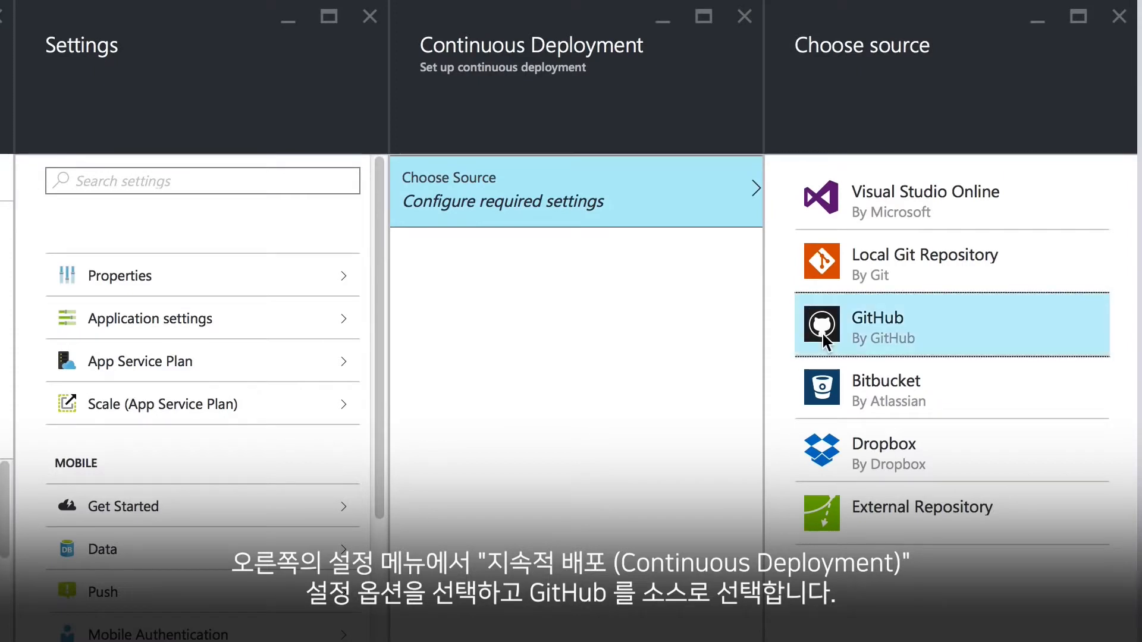
Choose GitHub as the source with example-azure's master branch and save.
left_click(877, 318)
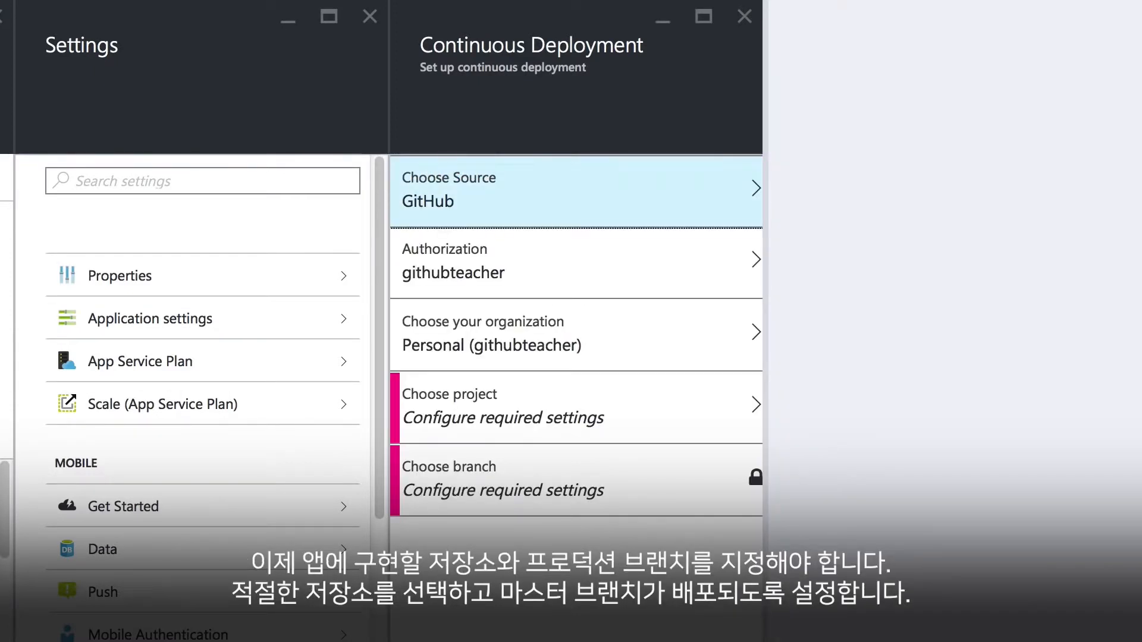
mouse_move(757, 415)
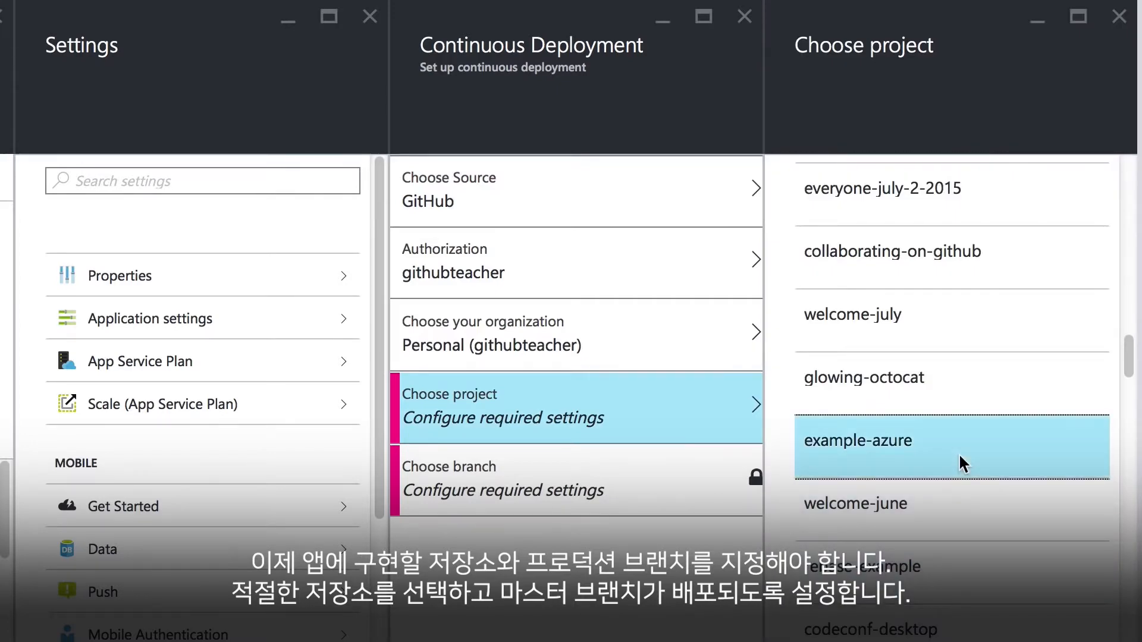
left_click(858, 441)
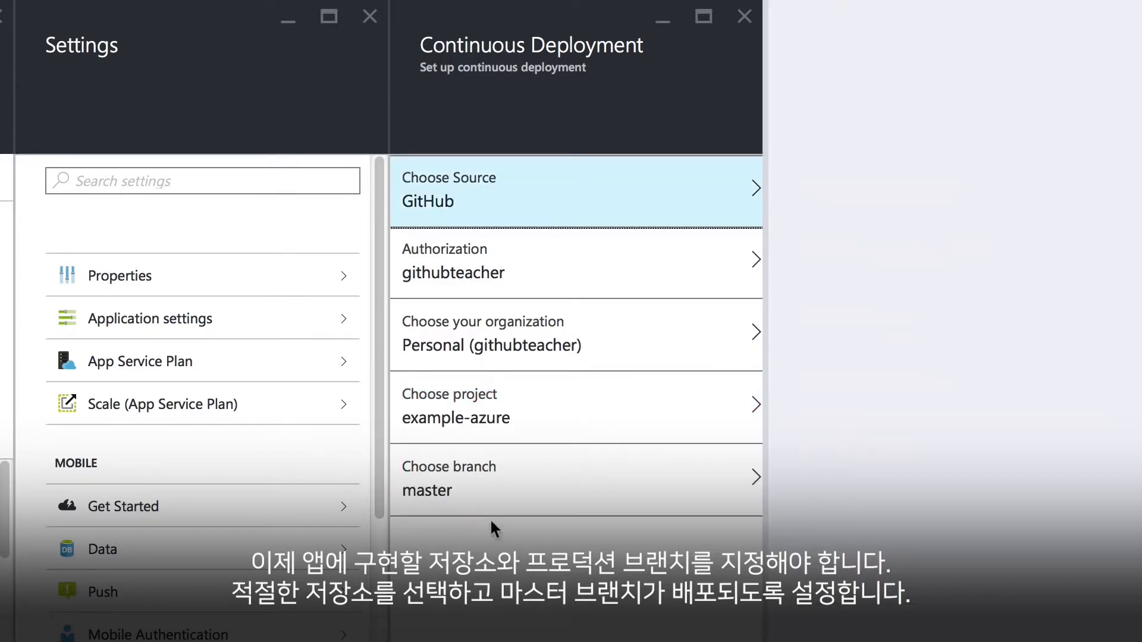
scroll("down", 3)
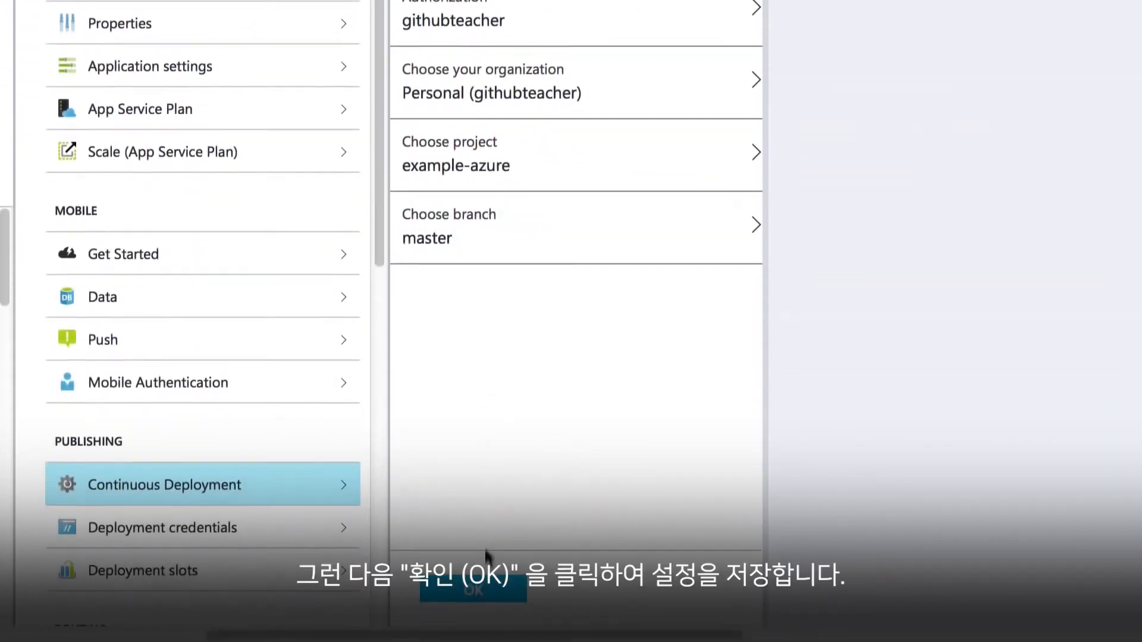
left_click(473, 589)
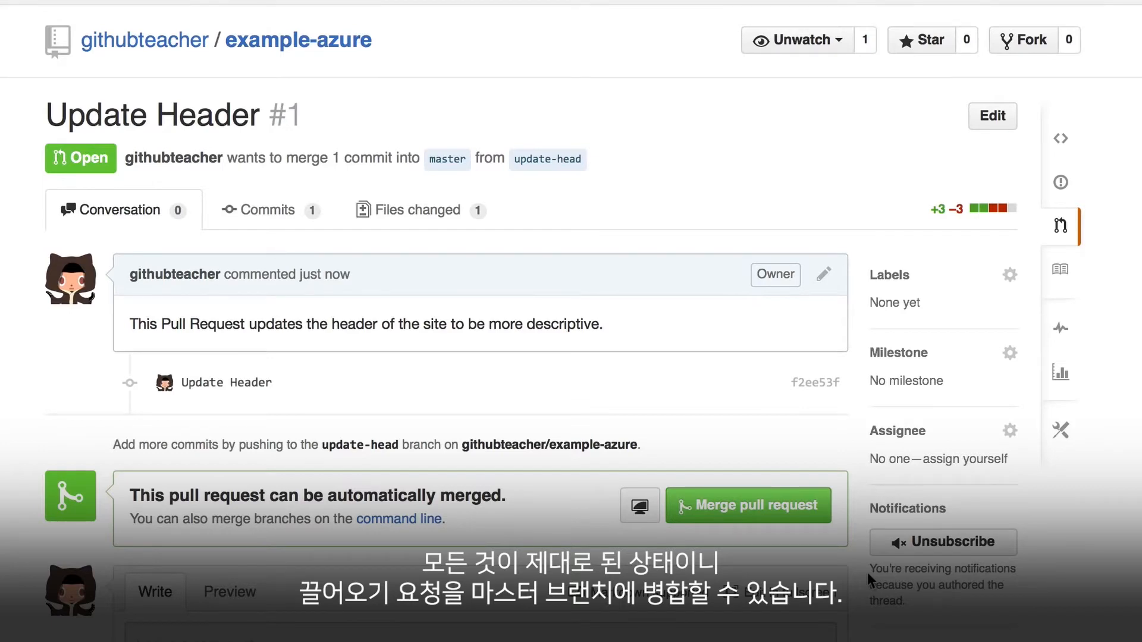
mouse_move(816, 517)
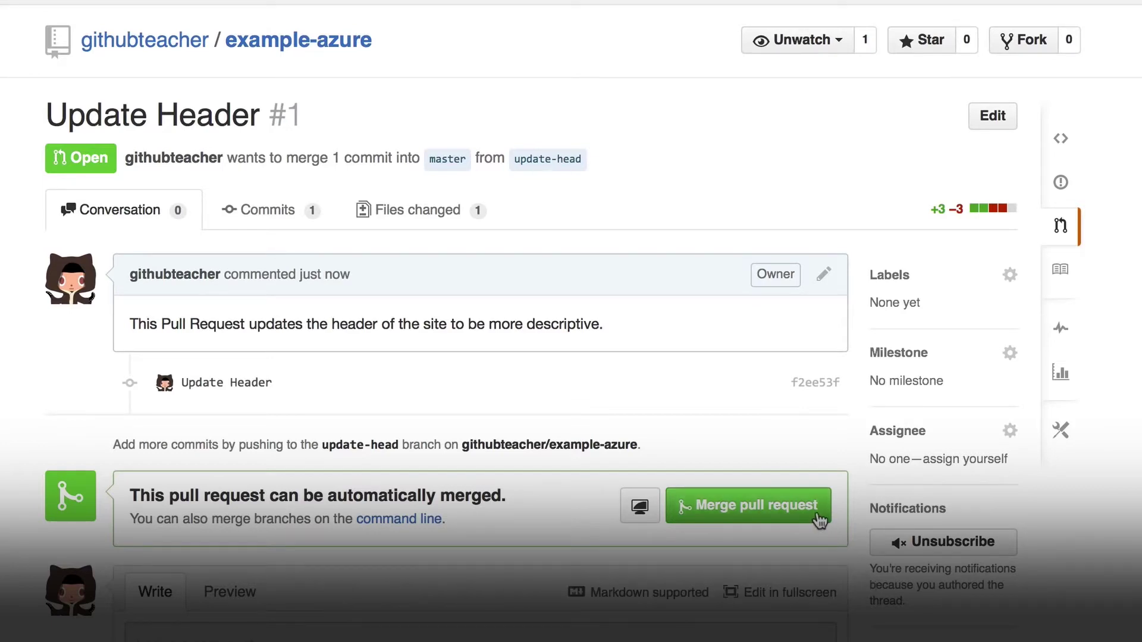
Merge the Update Header pull request into master and reload github-deploy.azurewebsites.net.
left_click(747, 505)
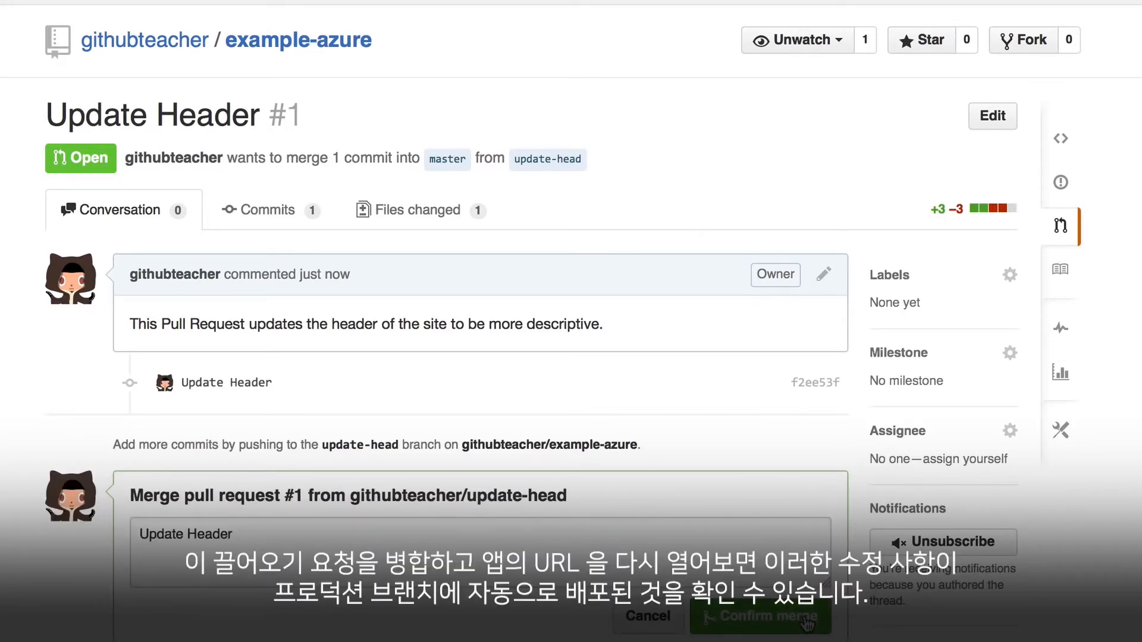
left_click(759, 616)
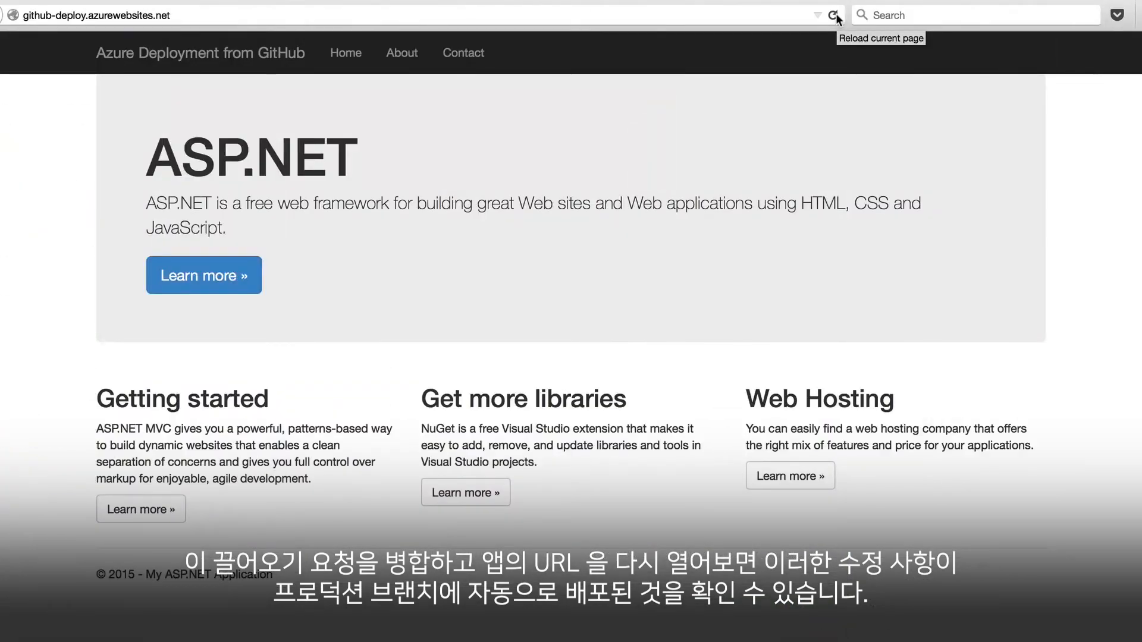
left_click(833, 15)
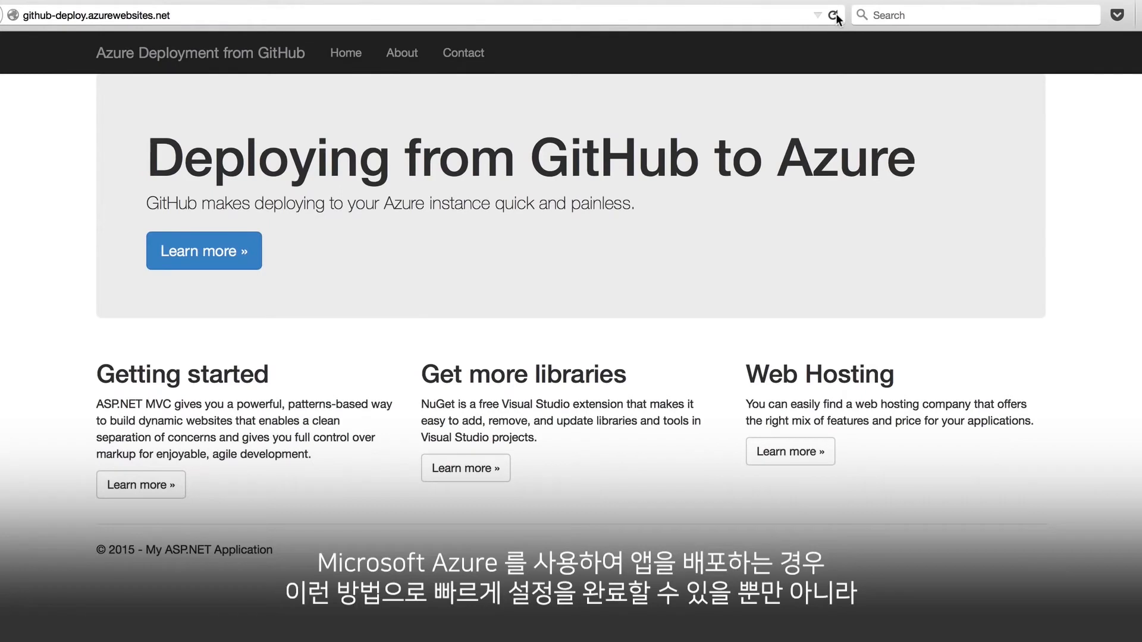